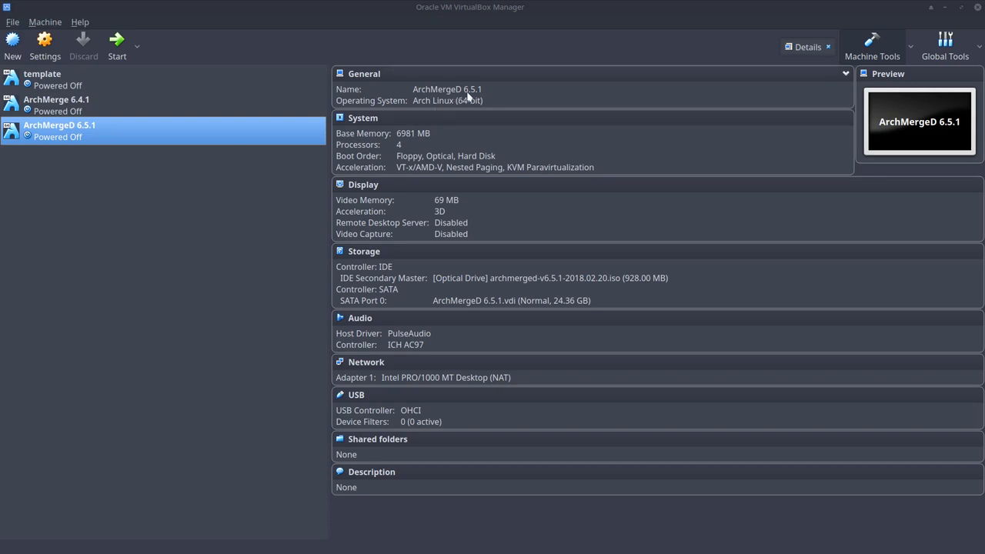
mouse_move(117, 43)
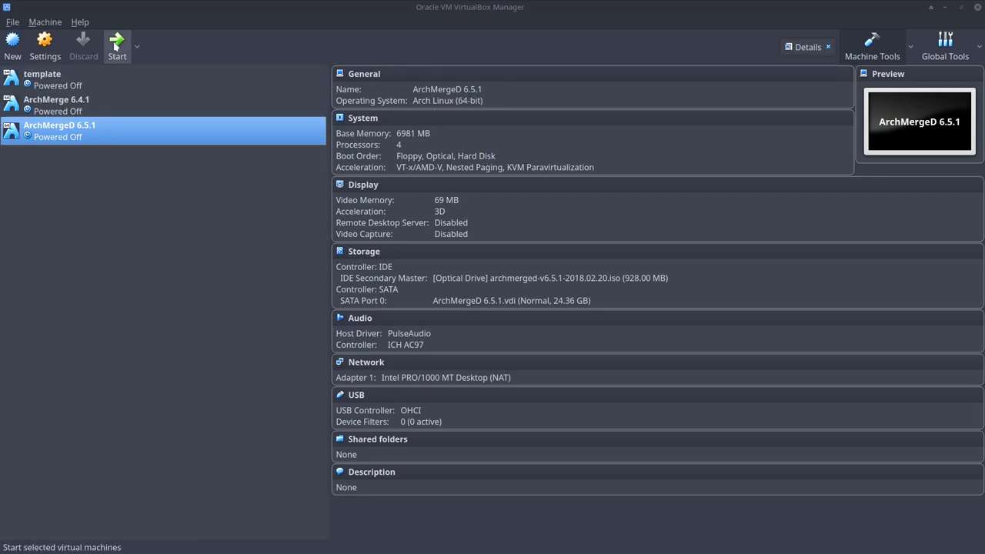
- Boot the ArchMergeD 6.5.1 VM and keep English (UnitedStates) as installer language
click(117, 46)
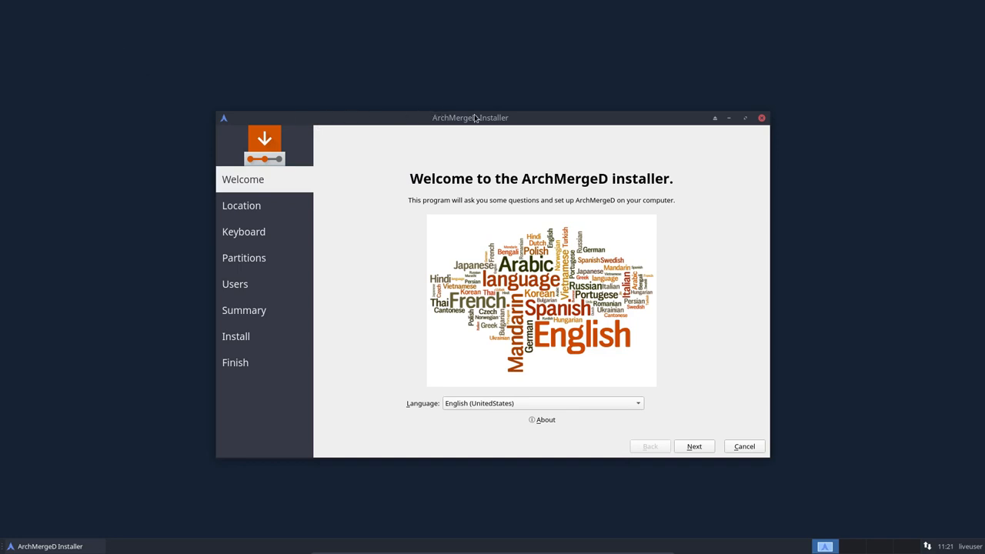
mouse_move(644, 268)
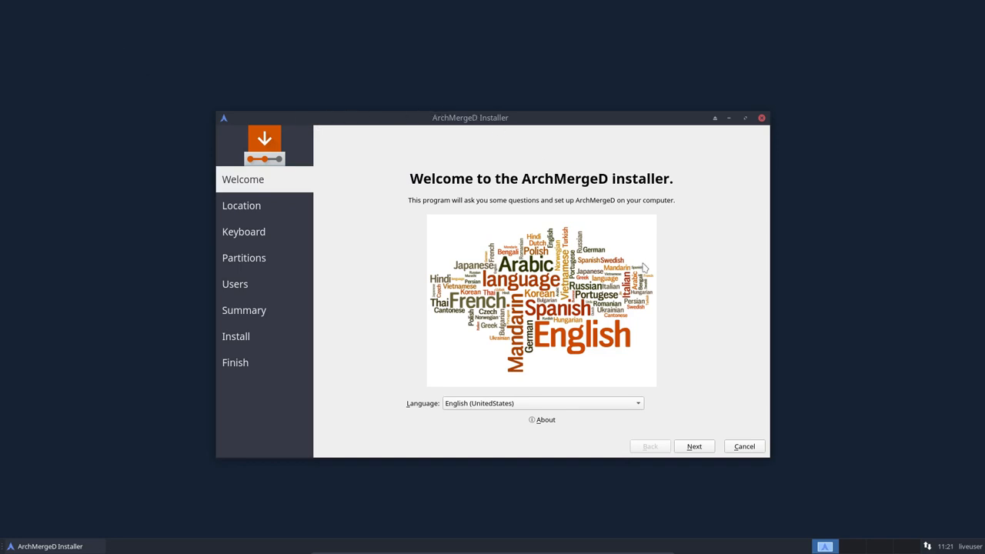
mouse_move(268, 171)
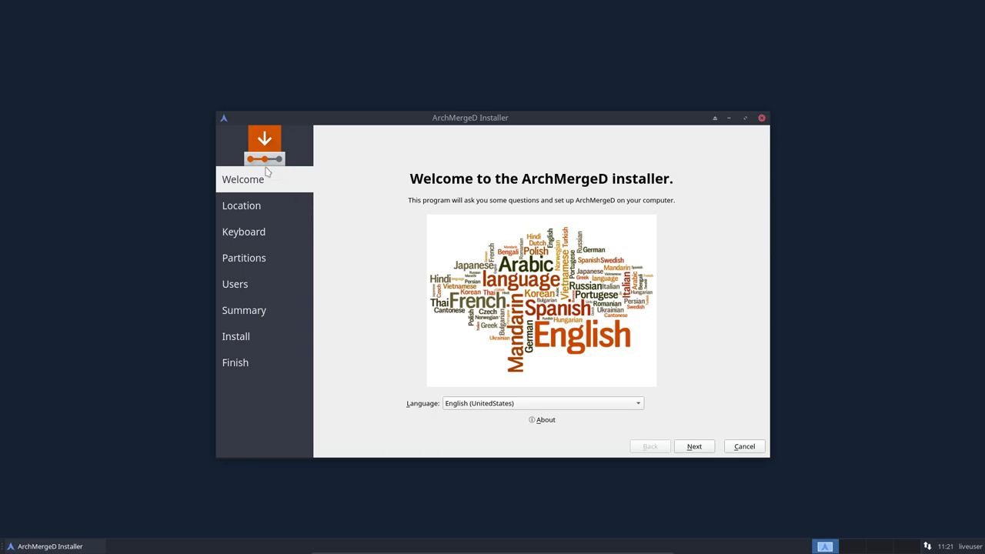
mouse_move(606, 291)
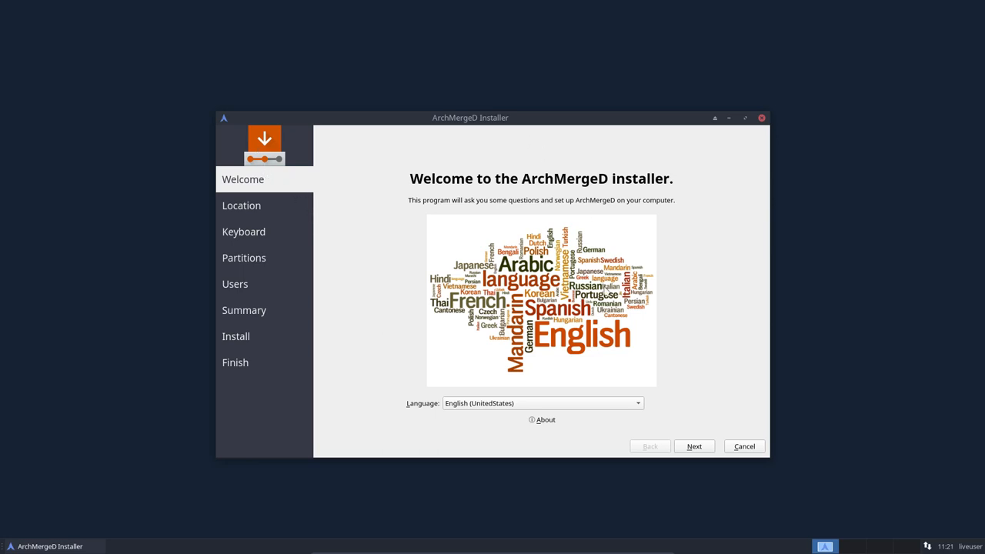
mouse_move(389, 280)
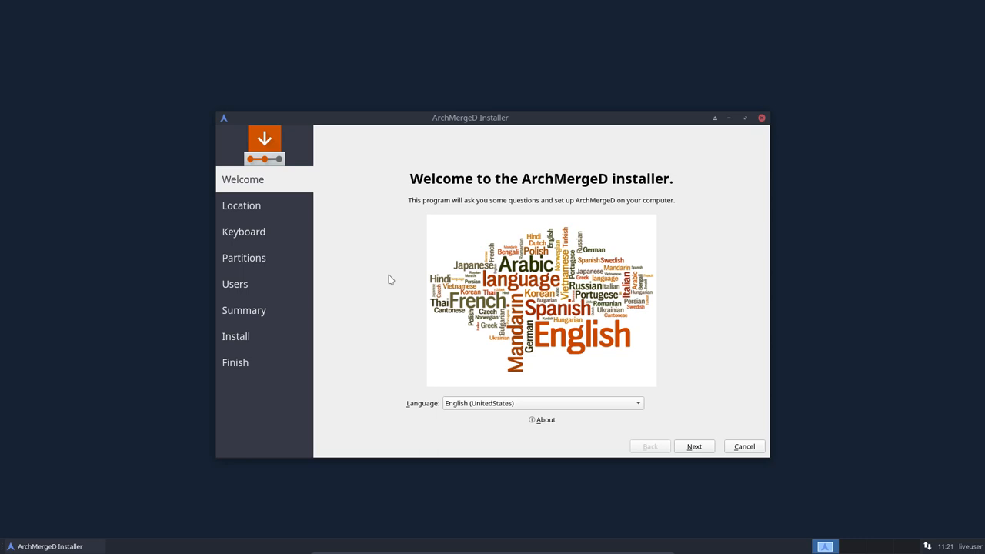
mouse_move(594, 326)
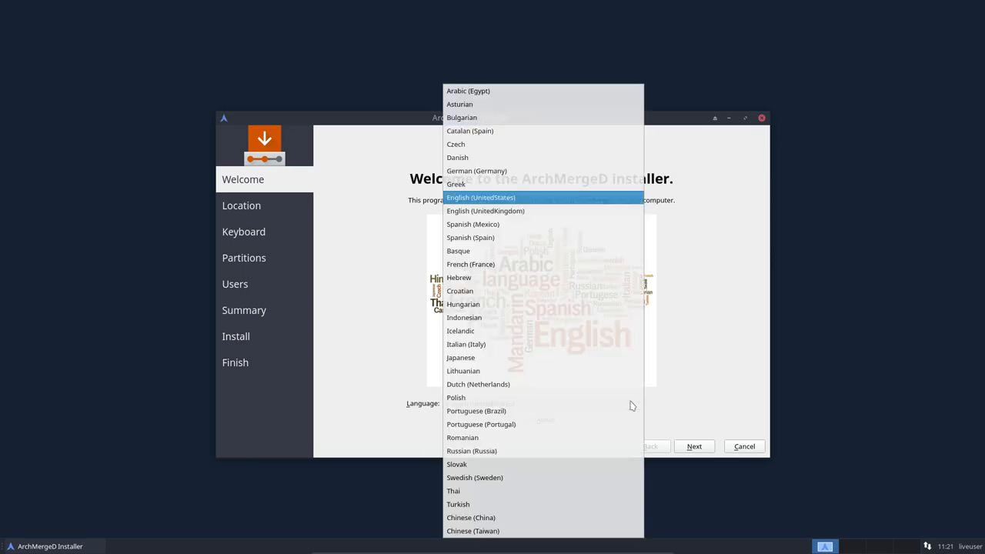
click(480, 197)
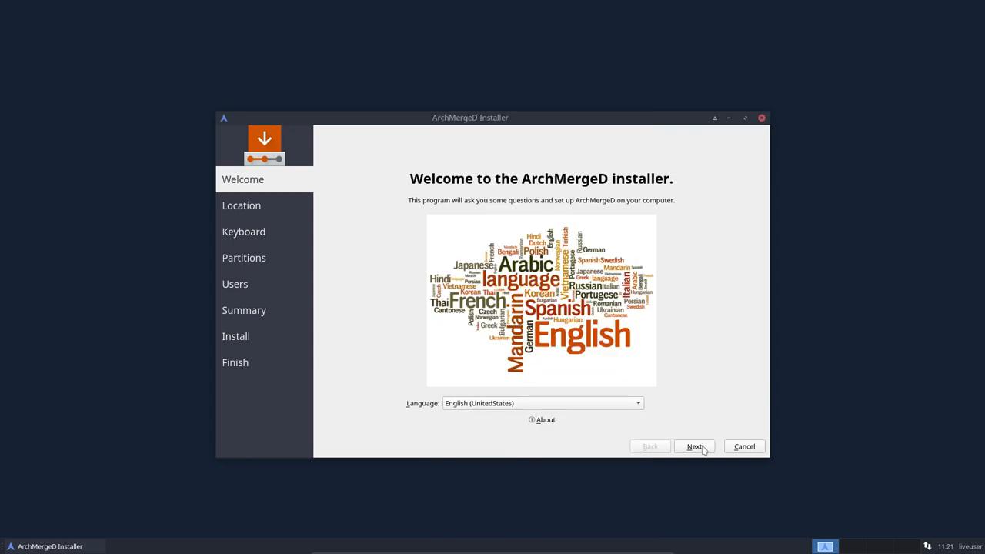
- Accept Europe/Brussels time zone and choose the Belgian keyboard layout, Default variant
click(693, 446)
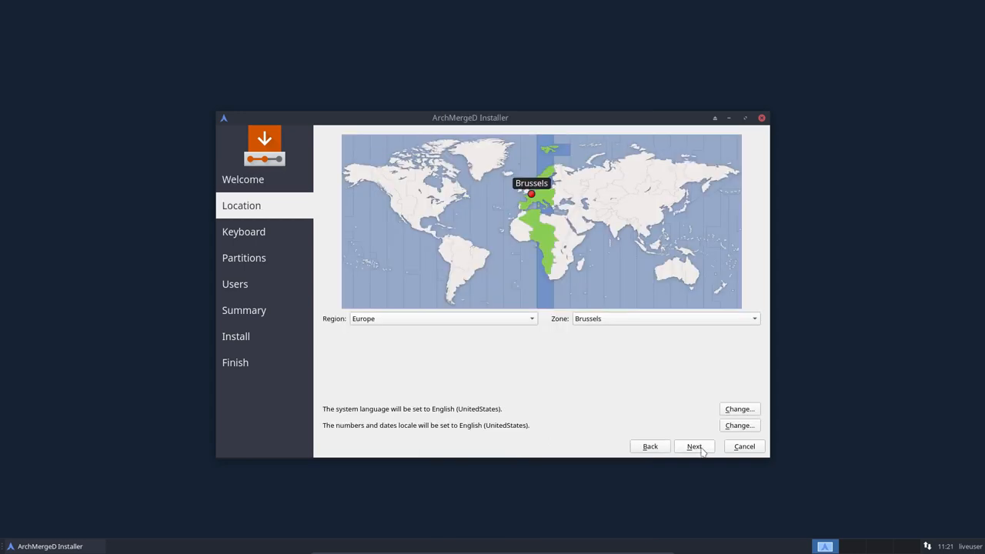
mouse_move(742, 452)
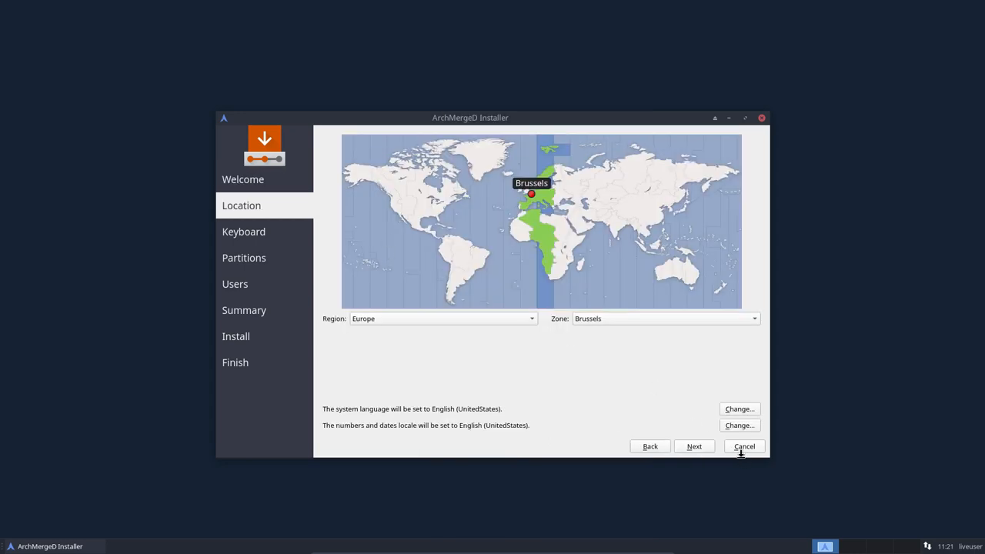
click(693, 446)
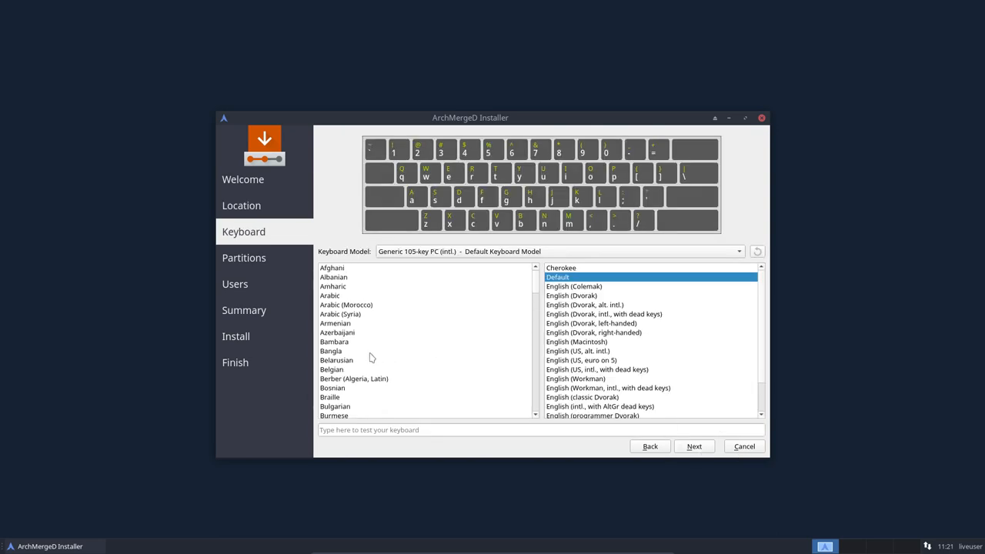
mouse_move(347, 345)
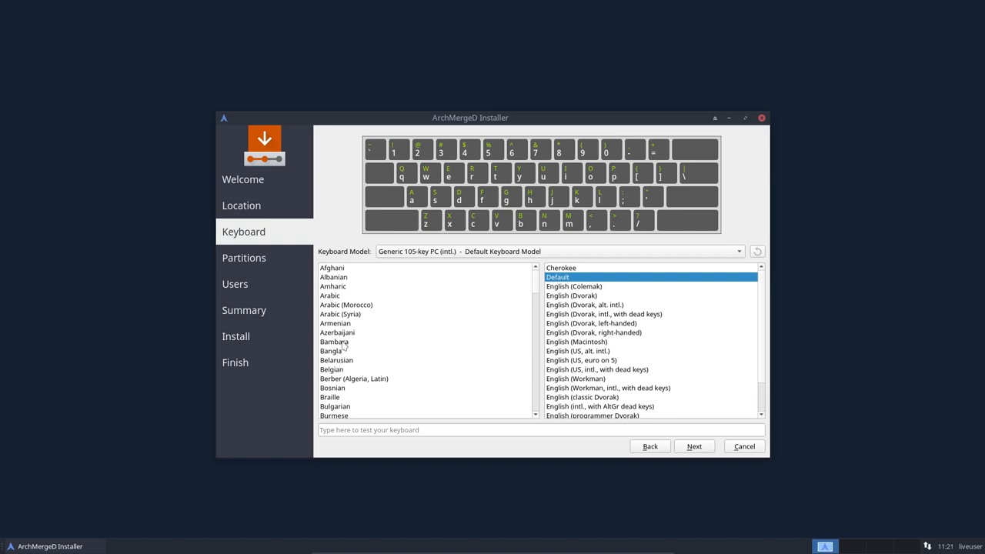
click(333, 370)
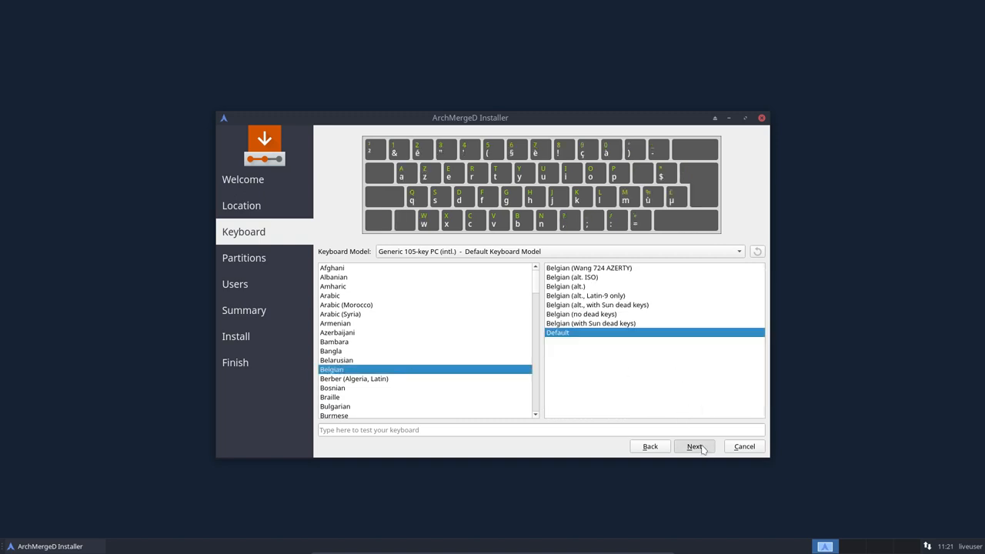
- Choose Erase disk for the whole VBOX disk and continue to the Users step
click(692, 446)
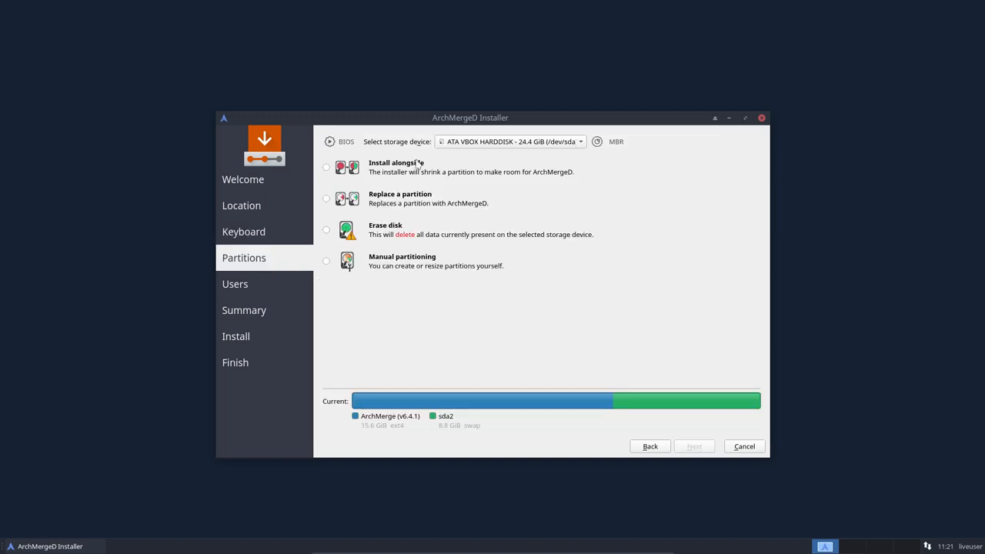
mouse_move(402, 268)
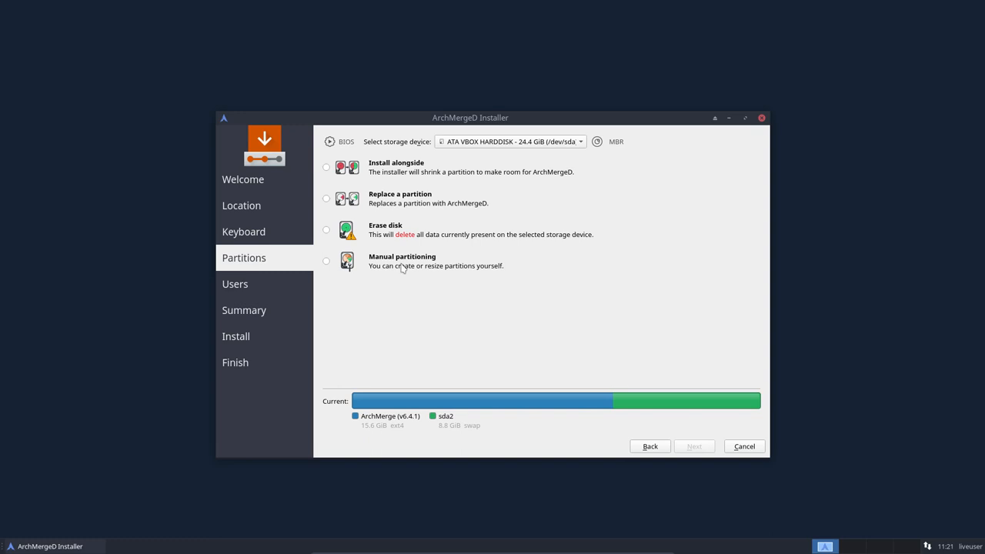
mouse_move(399, 245)
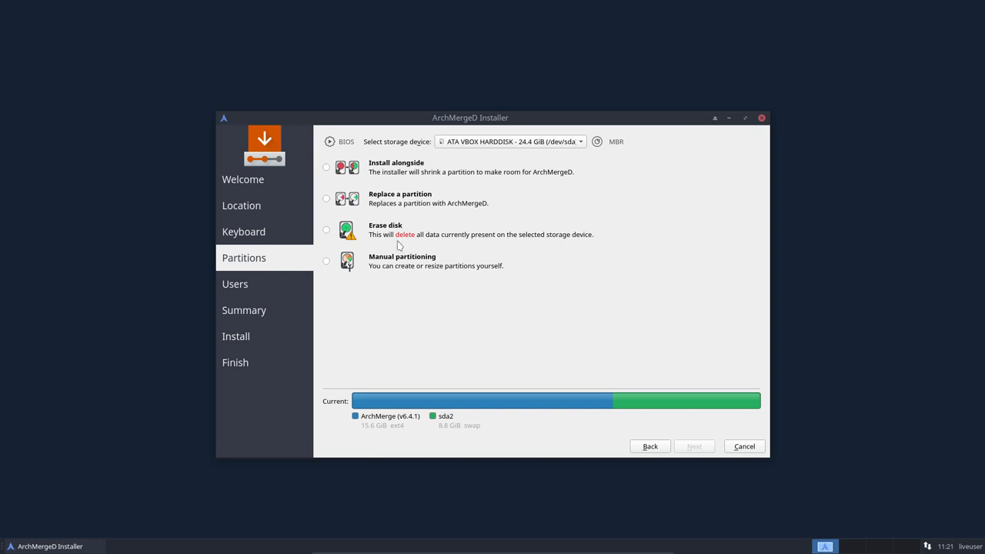
click(326, 231)
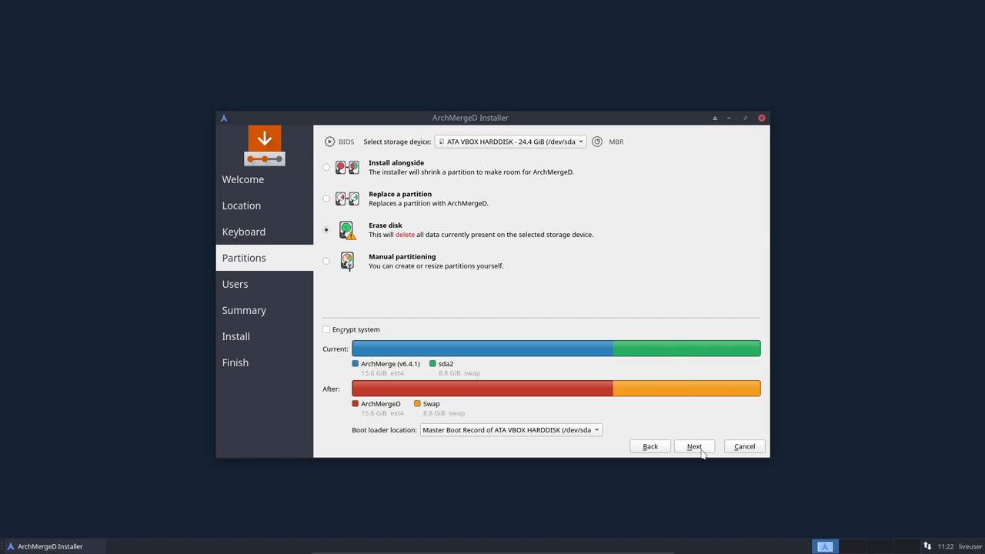
click(692, 446)
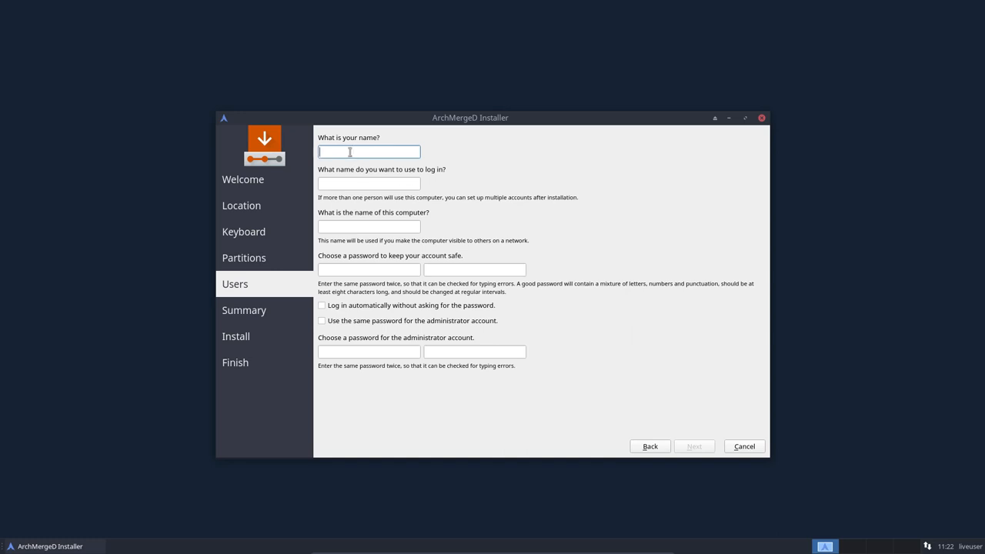
- Enter name erik, hostname ArchMergeD-6-5-1 and the password twice
text(erik)
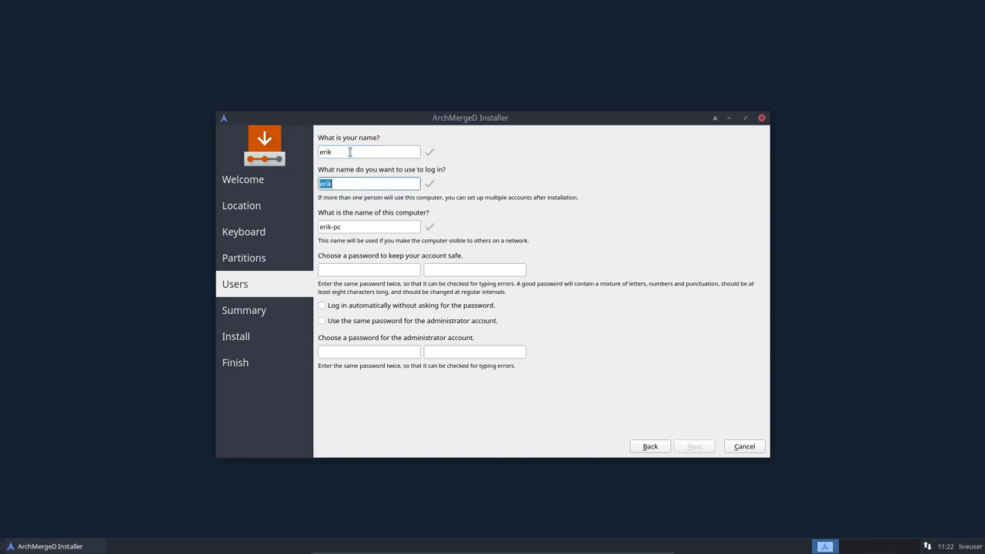
text(ArchMergeD-6-5-)
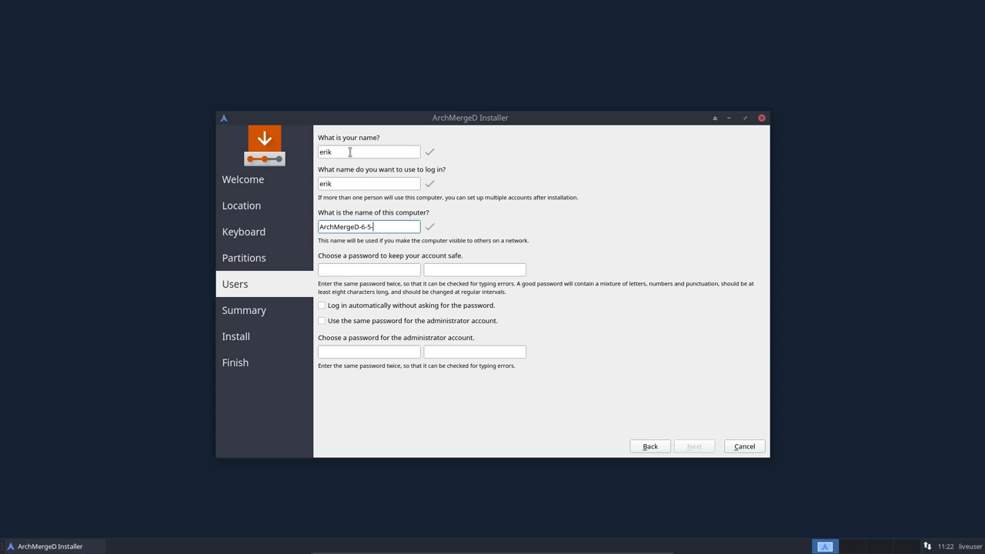
text(.)
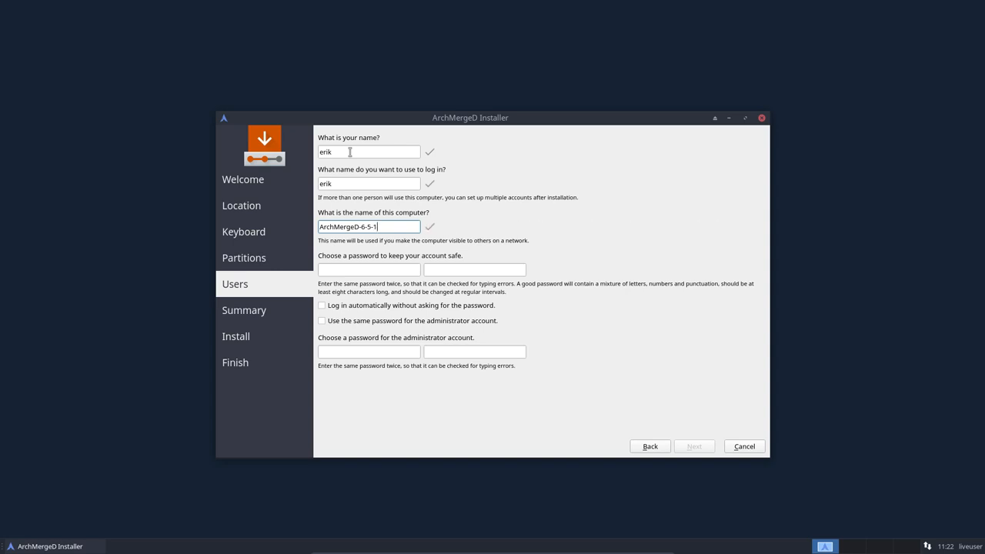
text(••••)
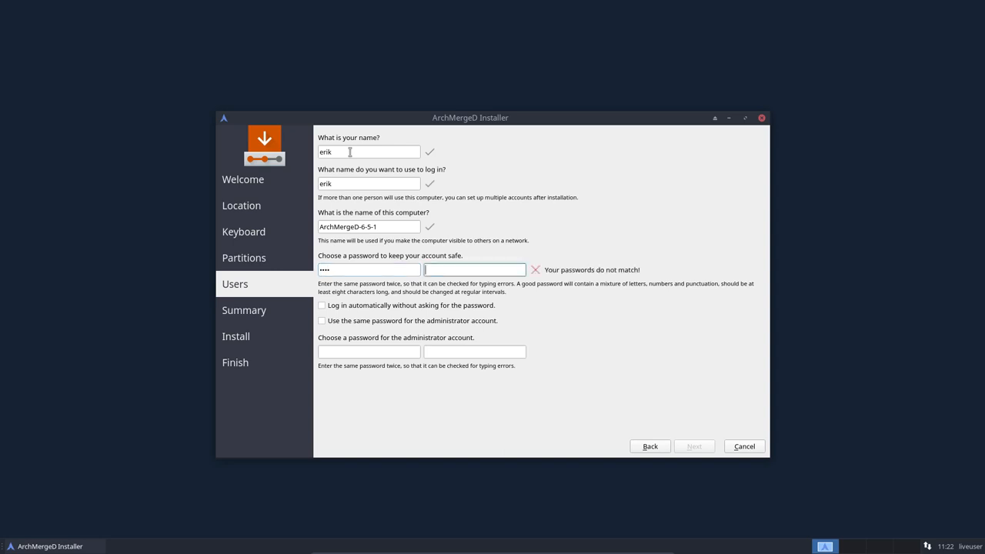
text(••••)
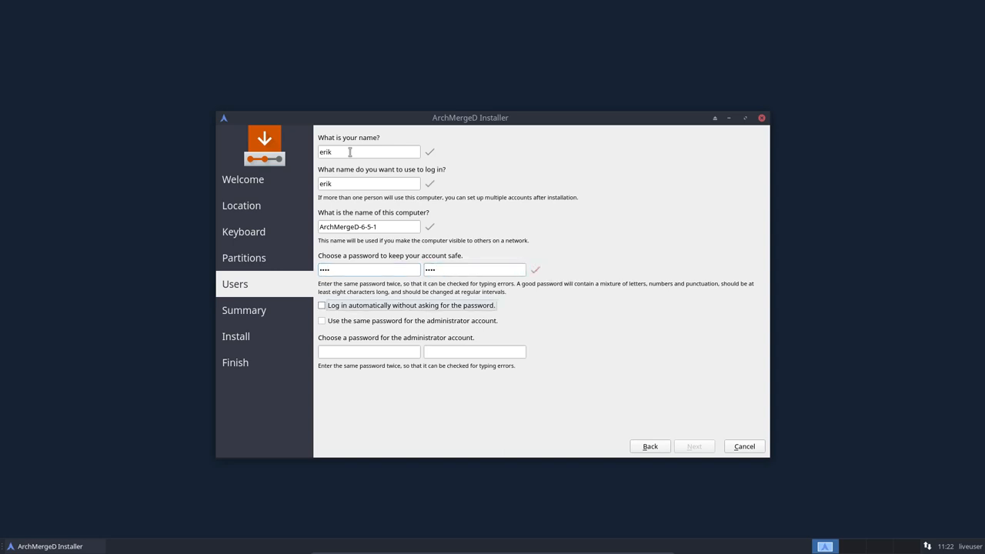
mouse_move(428, 309)
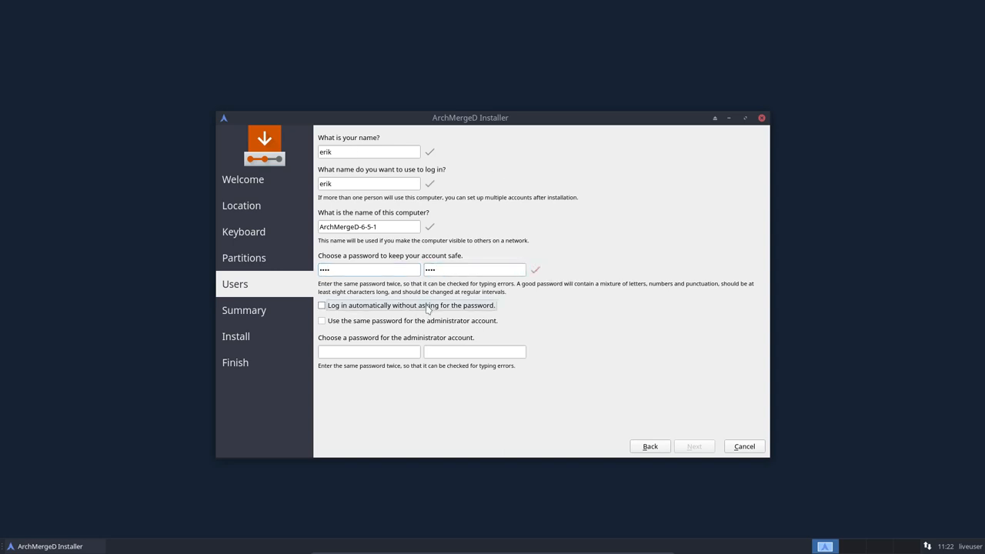
- Enable automatic login and shared administrator password, then proceed to the Summary page
click(321, 304)
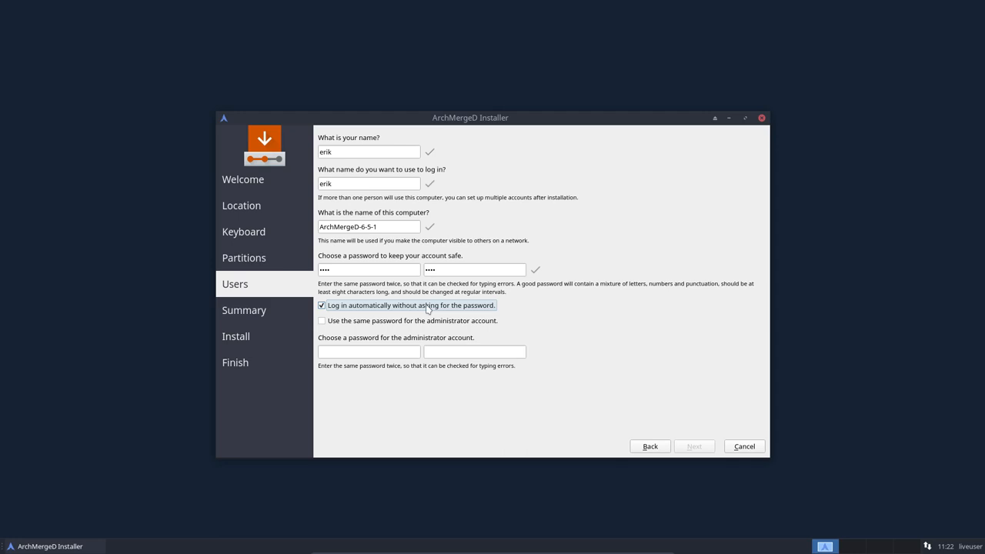
click(321, 320)
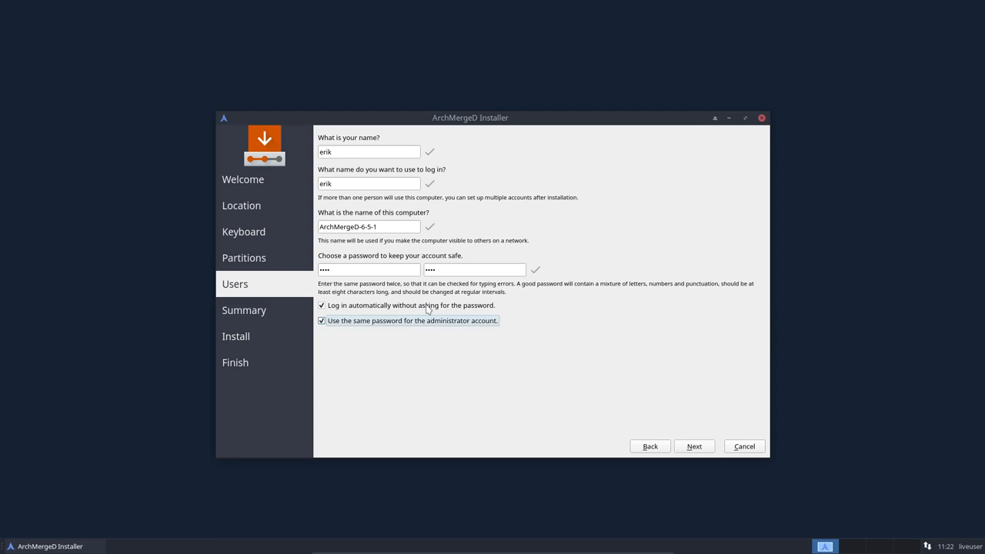
mouse_move(386, 311)
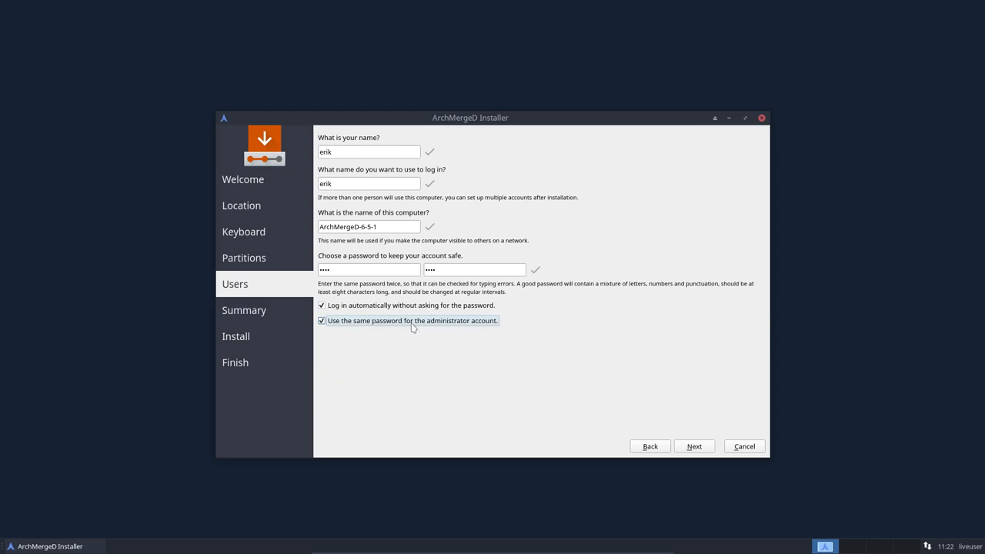
mouse_move(444, 326)
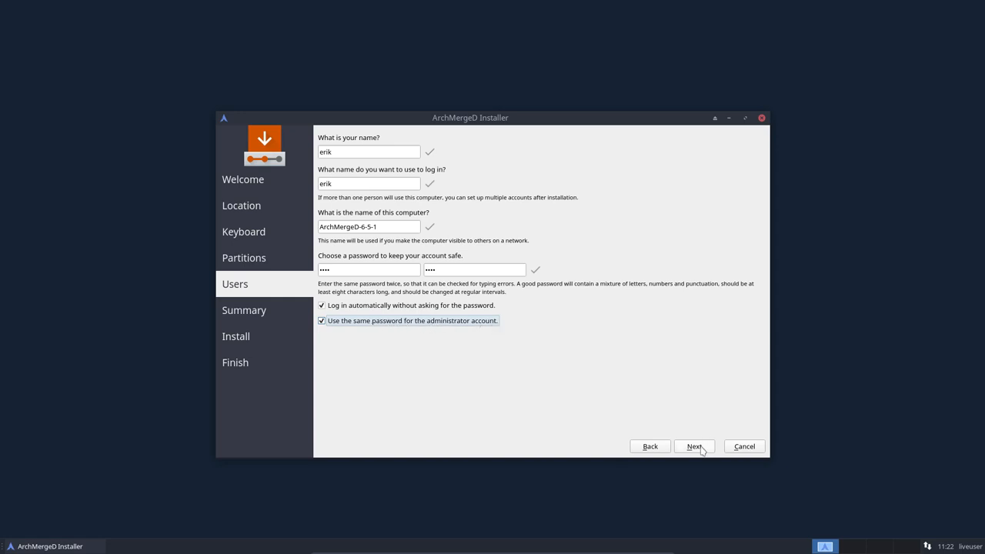
click(692, 446)
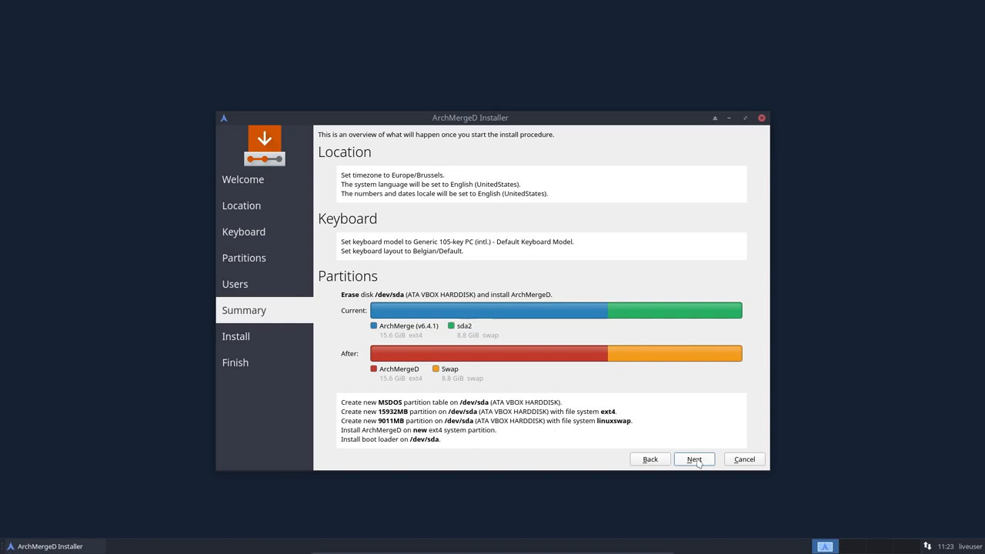
- Start installing ArchMergeD and wait until the installer reports All done
click(692, 459)
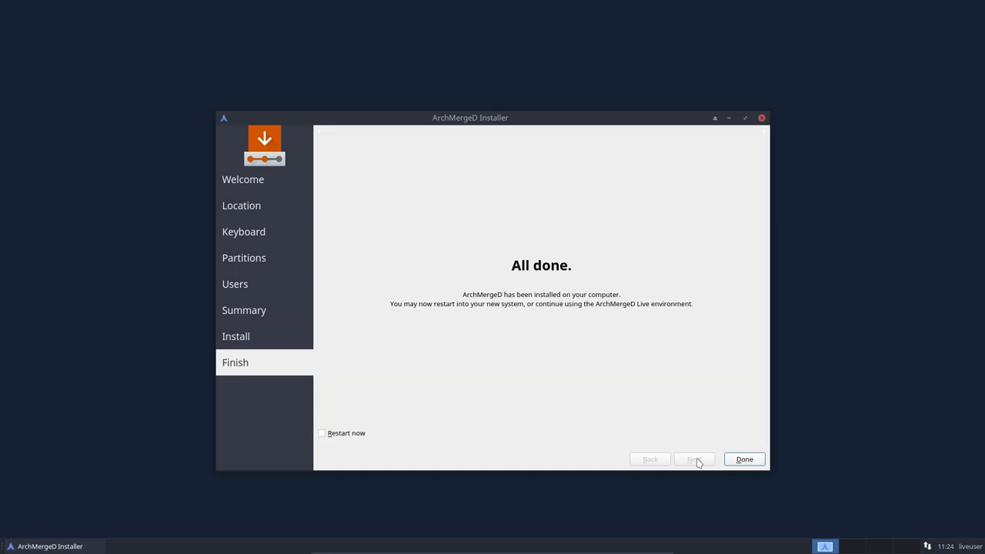
- Tick Restart now and finish the installer to reboot into the installed system
click(321, 432)
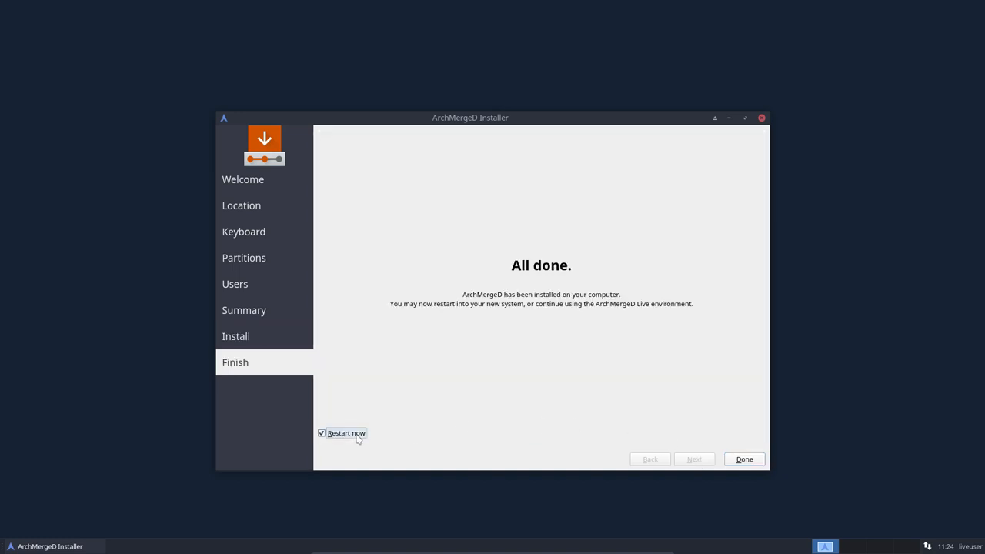
click(743, 458)
text(mirror)
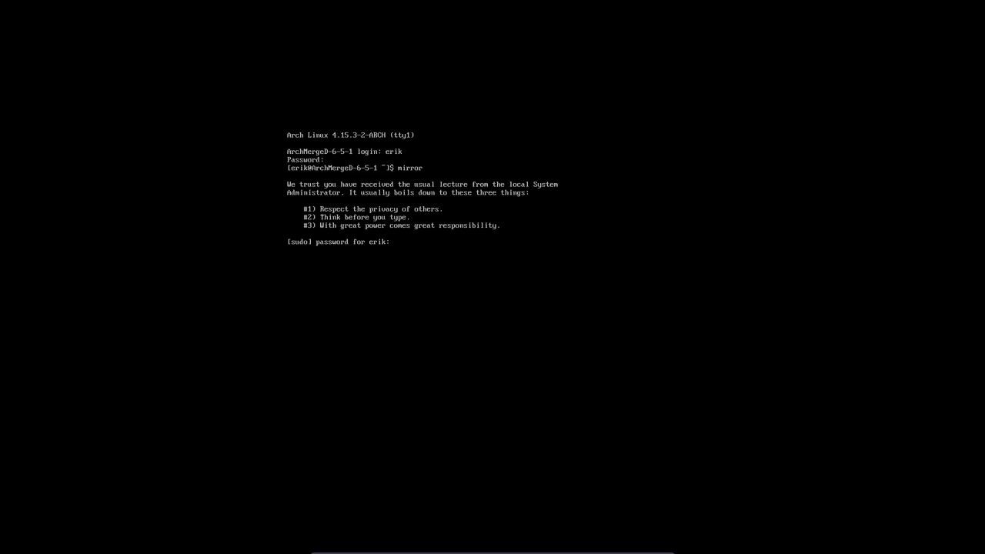
- Begin typing the next command 'all' at the tty prompt after the sudo password
text(ali)
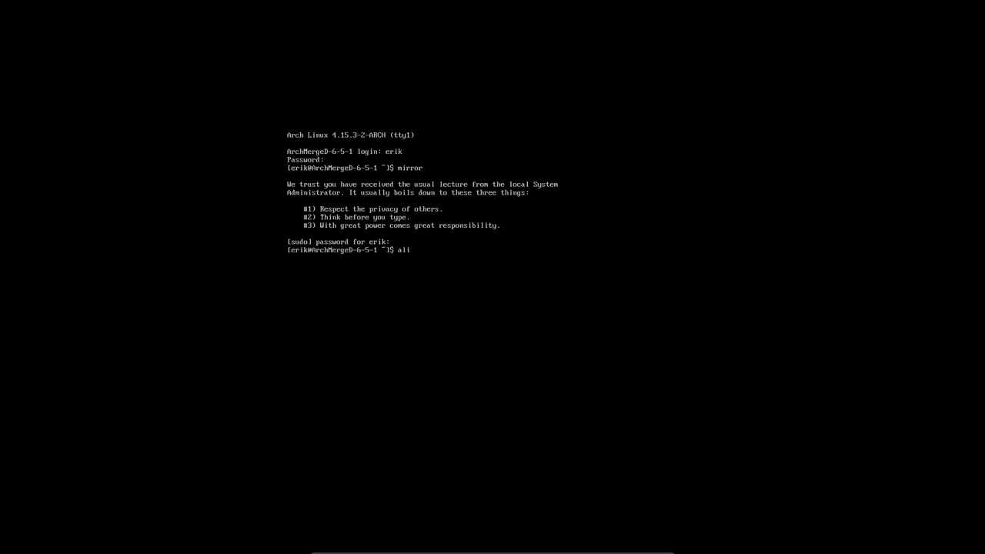